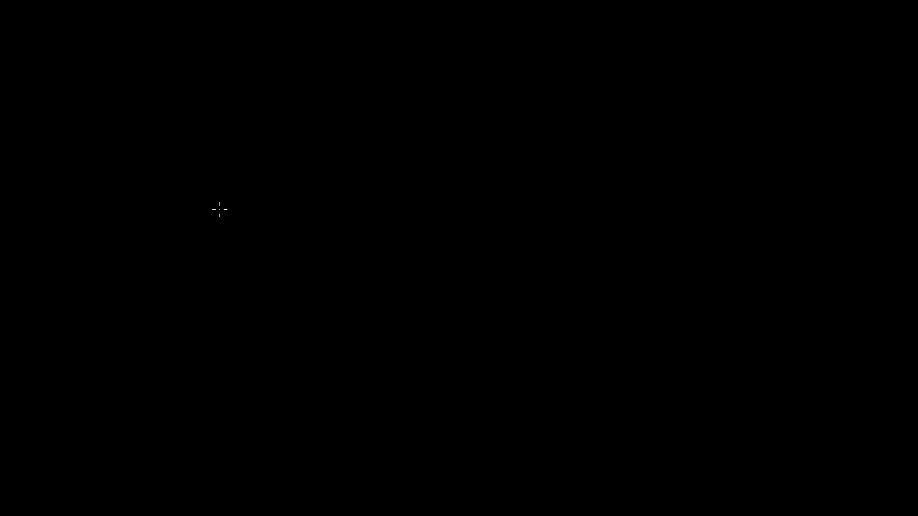
{"action": "mouse_move", "coordinate": [50, 30]}
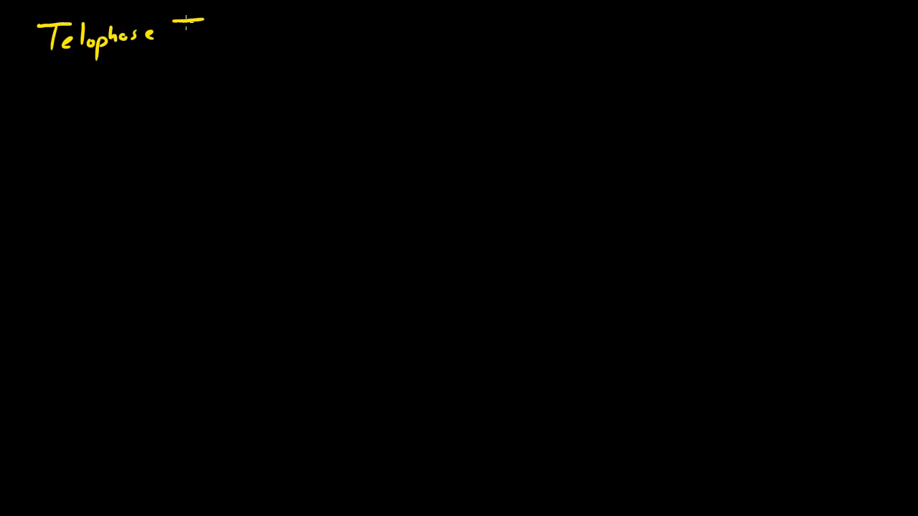
Write the yellow heading 'Telophase I' at the top left and underline it.
{"action": "left_click_drag", "start_coordinate": [32, 69], "coordinate": [222, 70]}
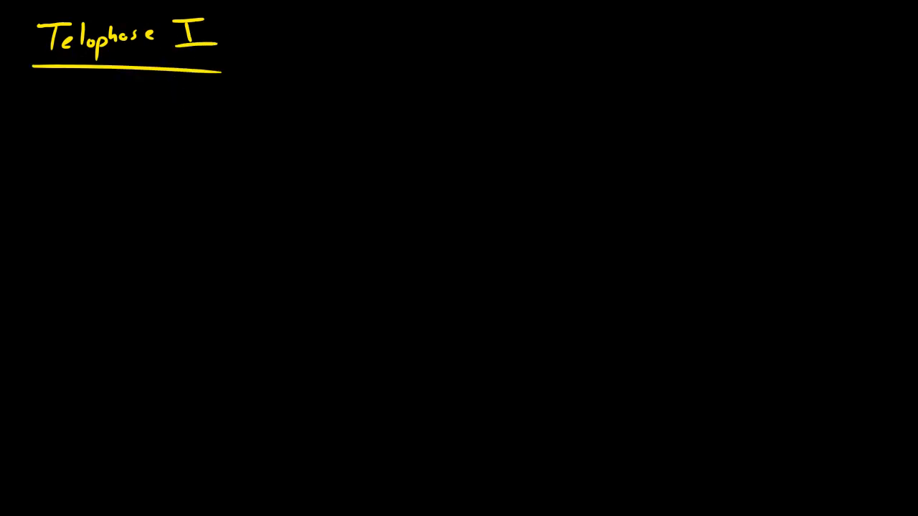
{"action": "mouse_move", "coordinate": [126, 258]}
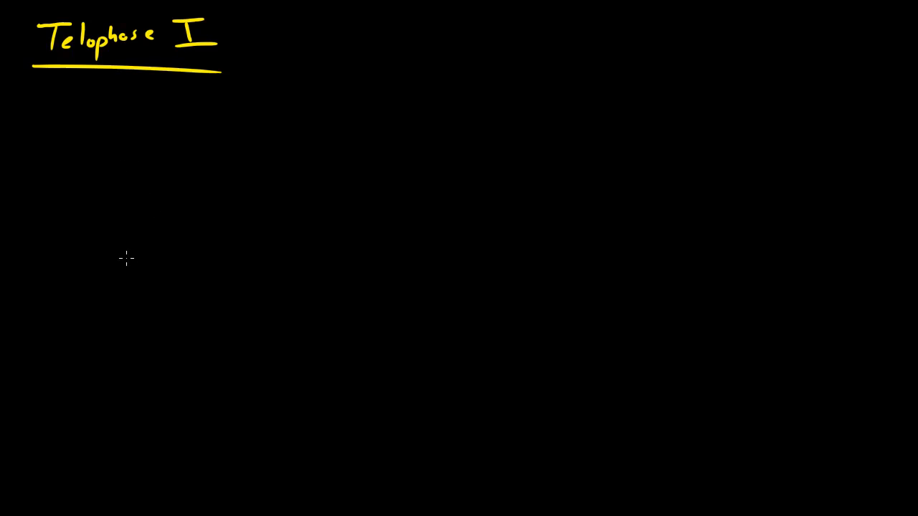
{"action": "mouse_move", "coordinate": [112, 206]}
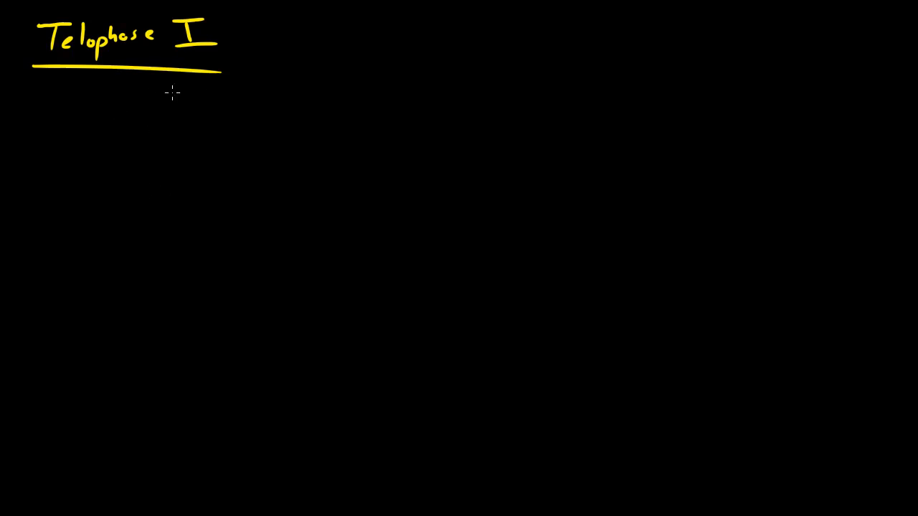
{"action": "mouse_move", "coordinate": [204, 98]}
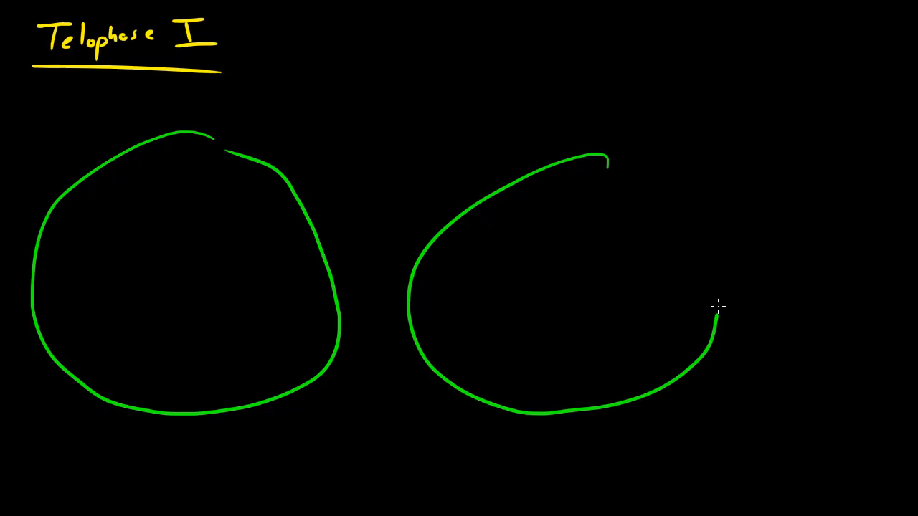
Draw the right-hand cell outline and label the cells 'daughter cells', 'haploid' and '23'.
{"action": "left_click_drag", "start_coordinate": [605, 161], "coordinate": [717, 308]}
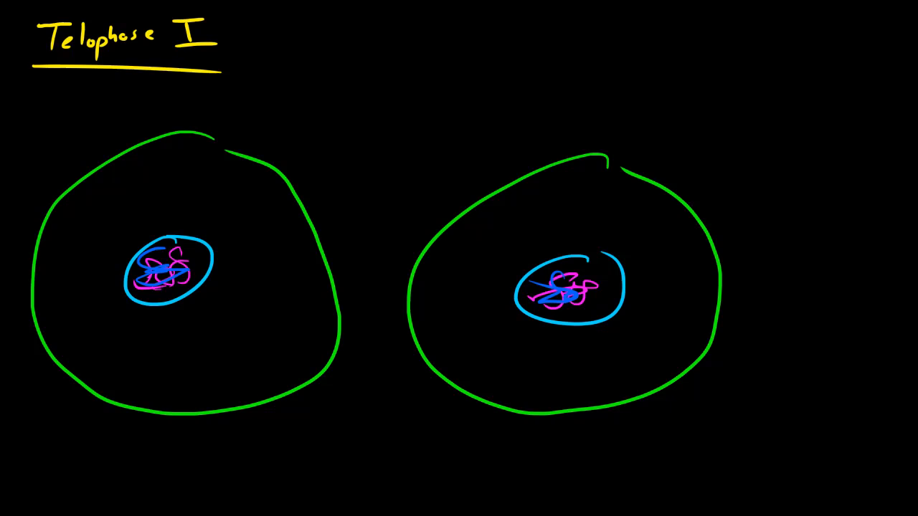
{"action": "mouse_move", "coordinate": [318, 135]}
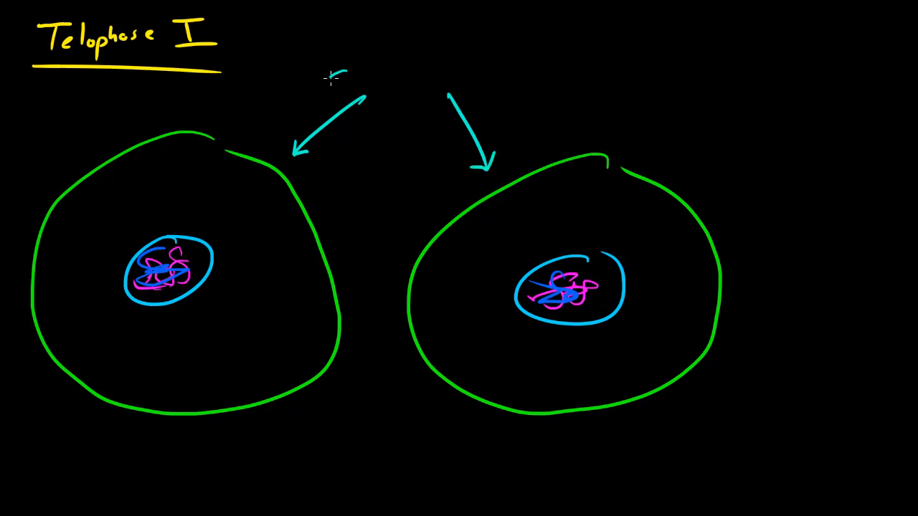
{"action": "type", "text": "daught"}
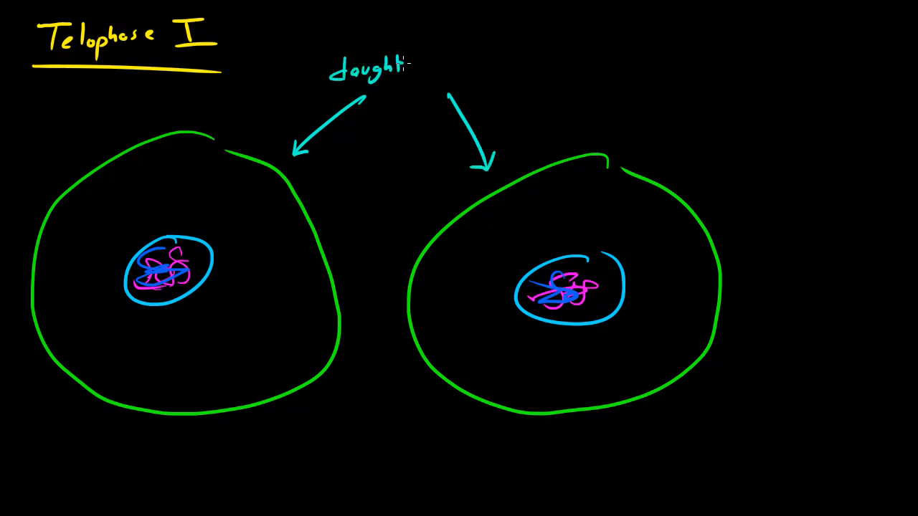
{"action": "type", "text": "cells"}
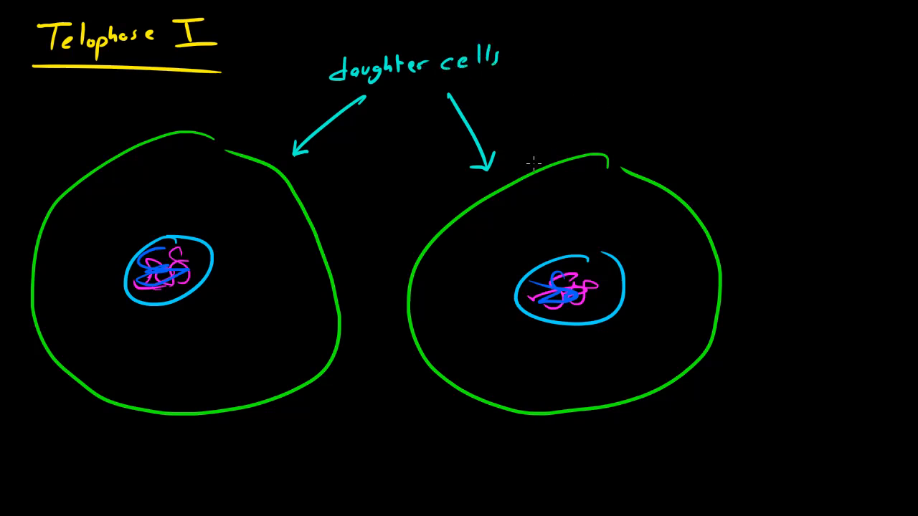
{"action": "type", "text": "ha"}
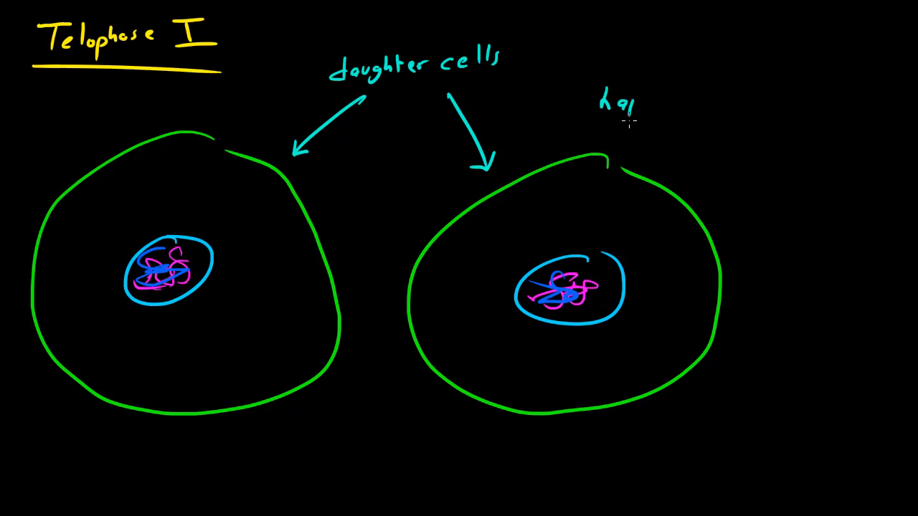
{"action": "type", "text": "loid"}
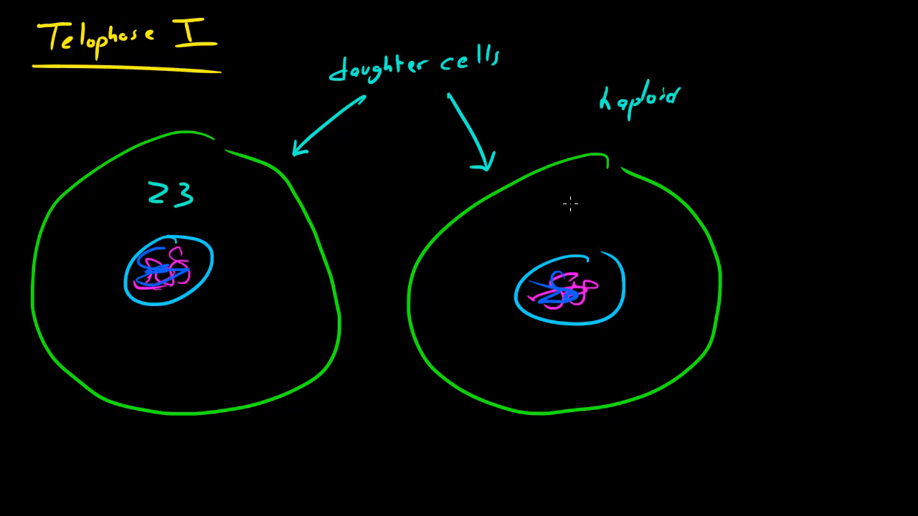
{"action": "type", "text": "23"}
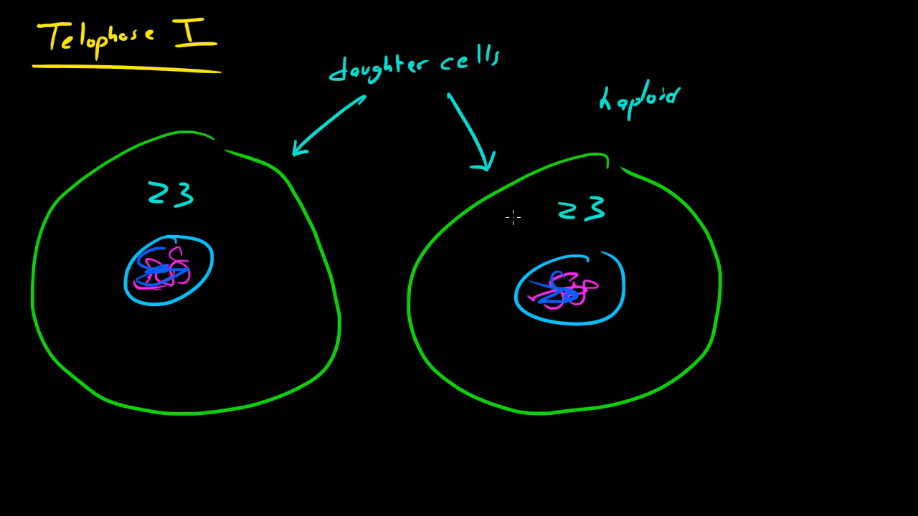
{"action": "mouse_move", "coordinate": [318, 199]}
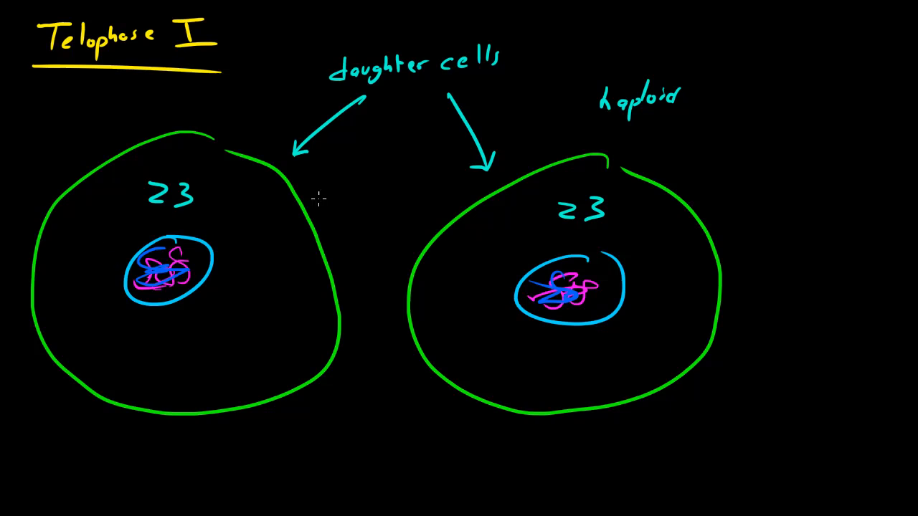
{"action": "mouse_move", "coordinate": [208, 180]}
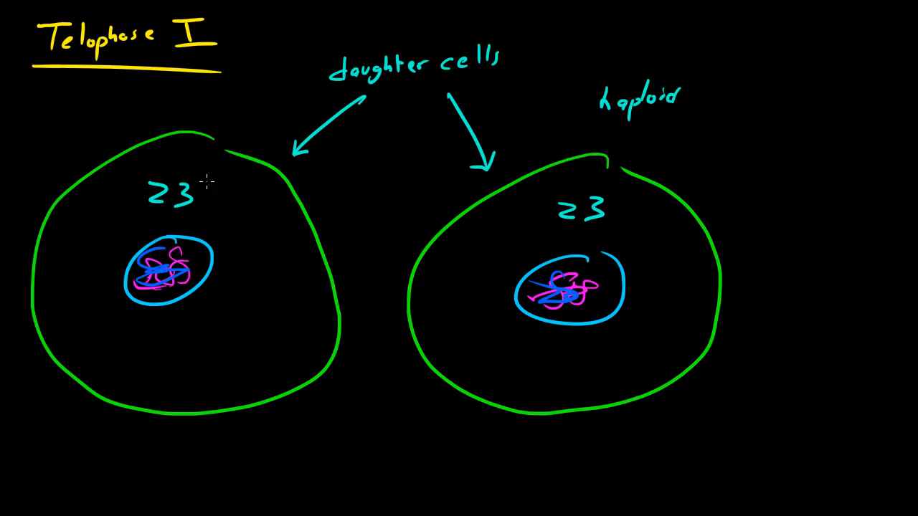
{"action": "mouse_move", "coordinate": [321, 209]}
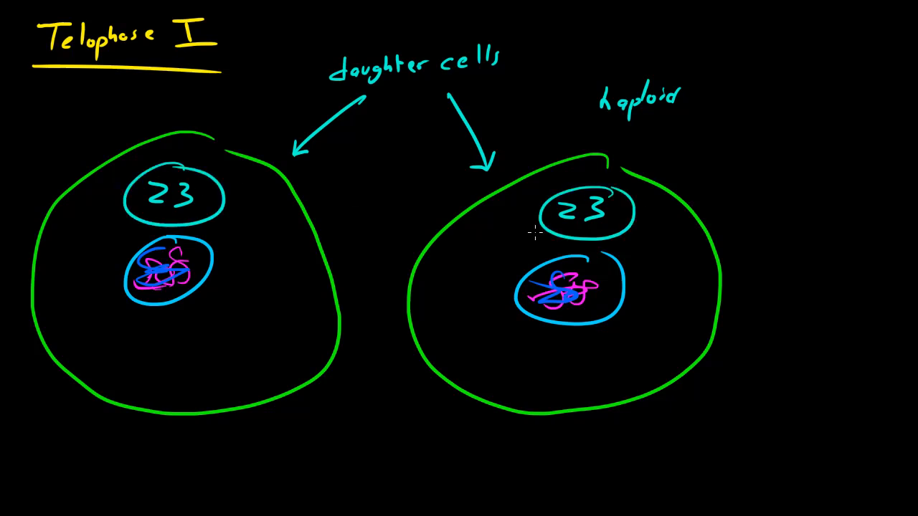
{"action": "mouse_move", "coordinate": [436, 195]}
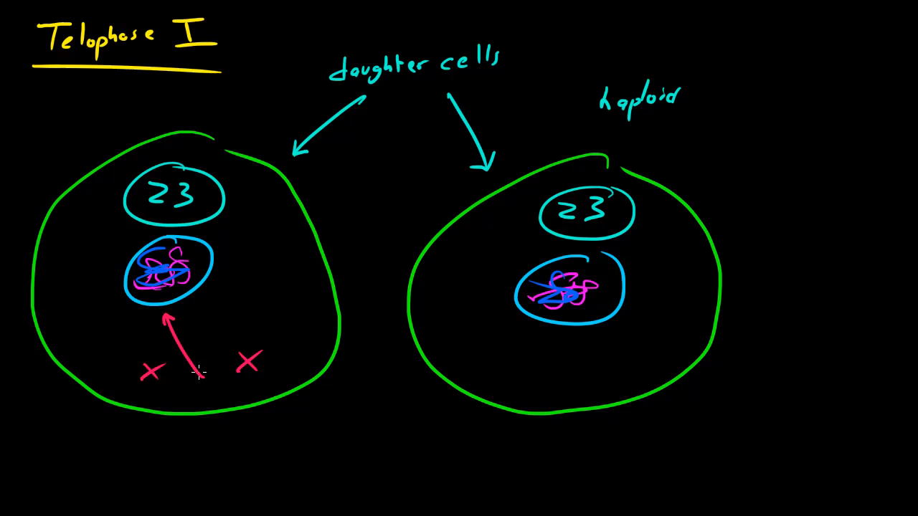
{"action": "mouse_move", "coordinate": [515, 364]}
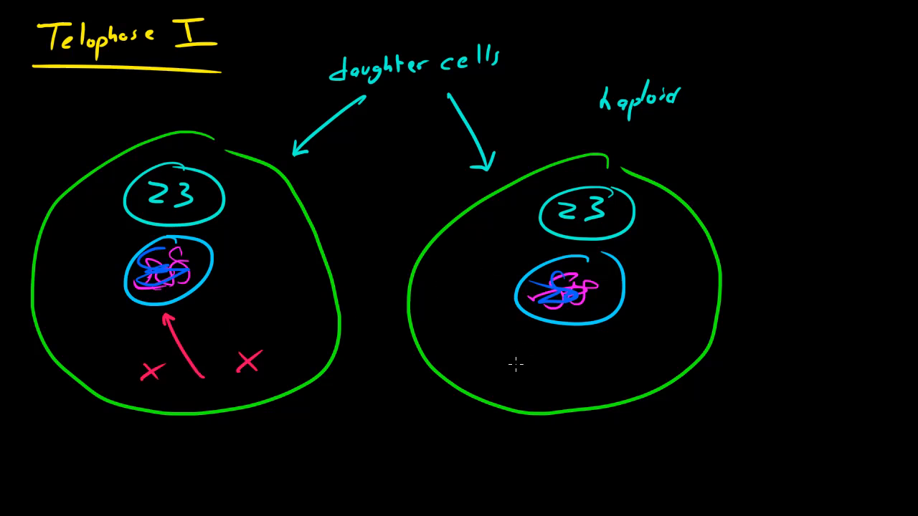
Draw red arrows pointing at the right cell's 23-chromosome nucleus.
{"action": "left_click_drag", "start_coordinate": [505, 376], "coordinate": [552, 316]}
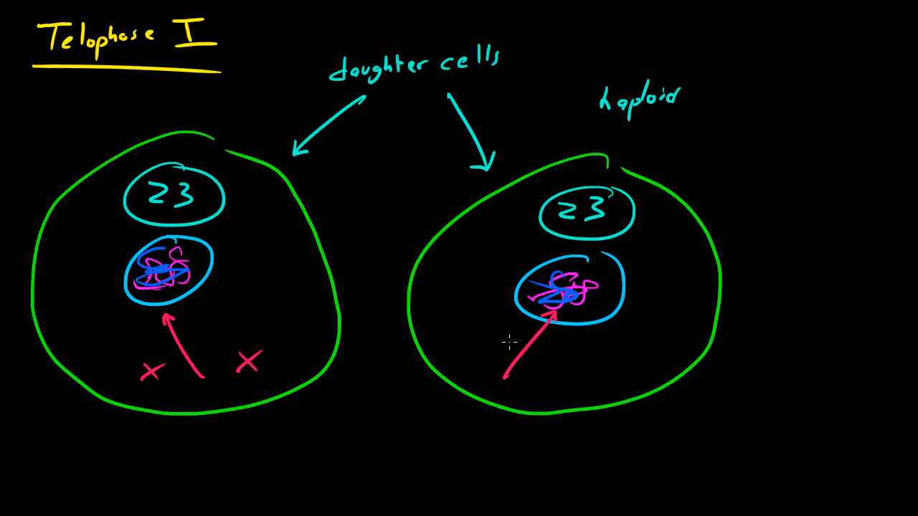
{"action": "mouse_move", "coordinate": [80, 82]}
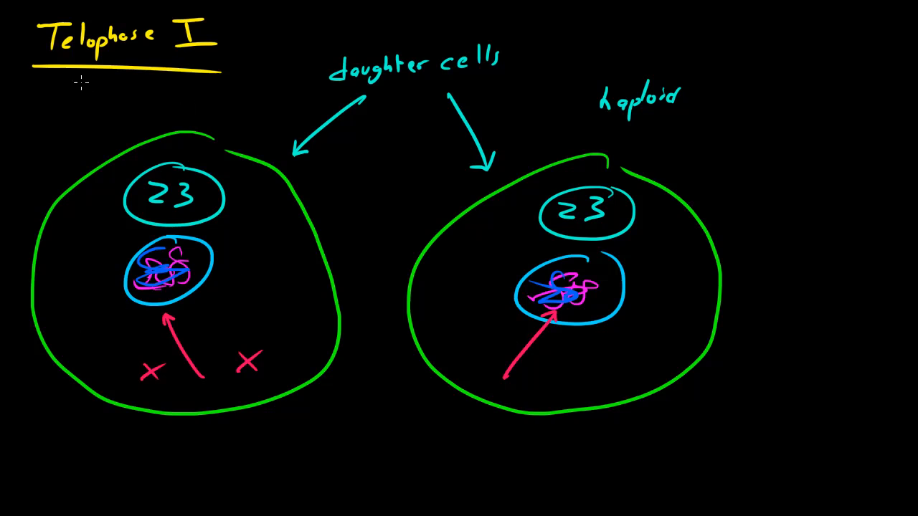
{"action": "left_click_drag", "start_coordinate": [49, 92], "coordinate": [209, 104]}
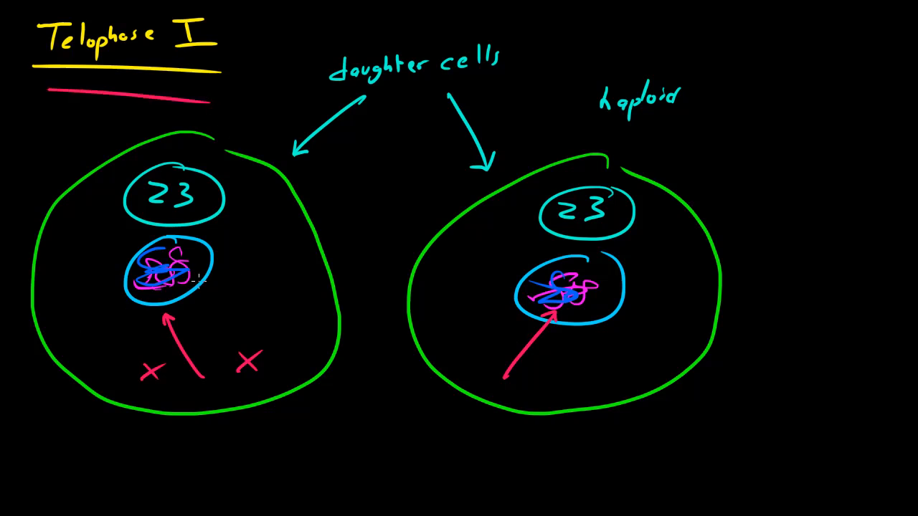
{"action": "mouse_move", "coordinate": [228, 257]}
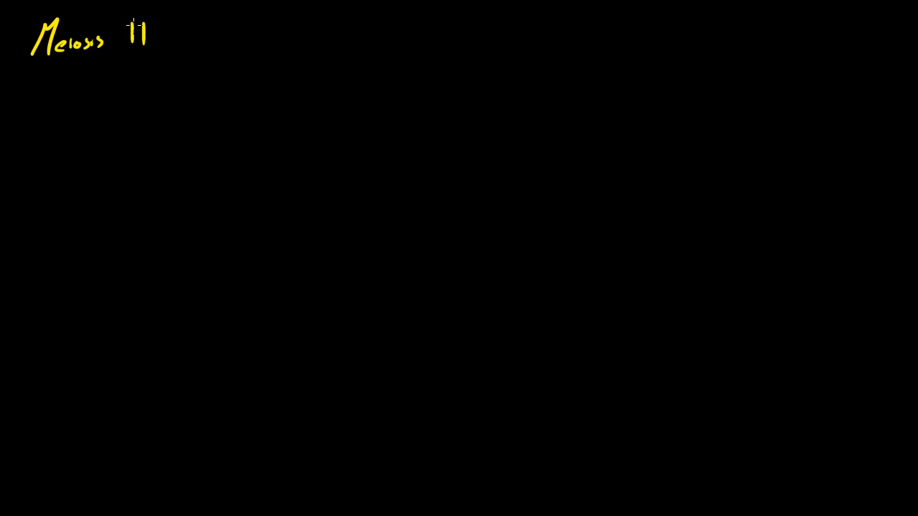
Write the yellow heading 'Meiosis II' at the top left of the cleared slide.
{"action": "left_click_drag", "start_coordinate": [29, 72], "coordinate": [179, 65]}
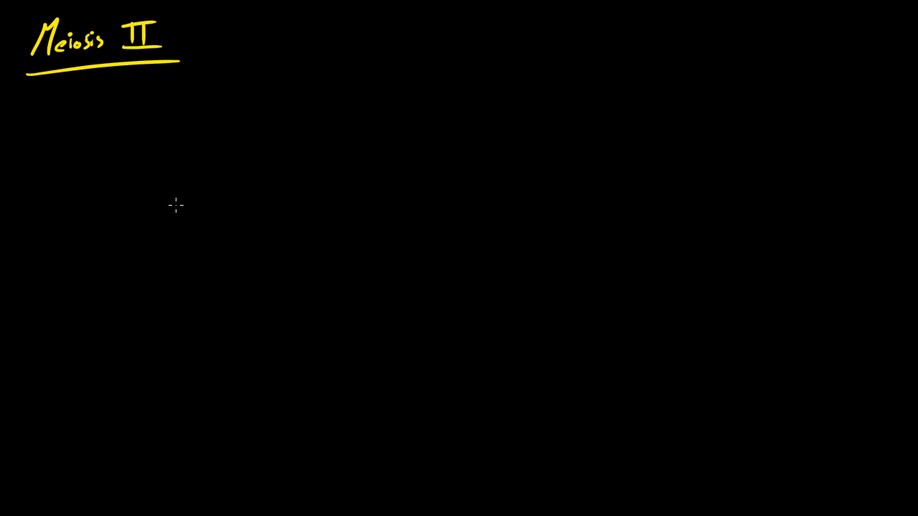
{"action": "mouse_move", "coordinate": [149, 132]}
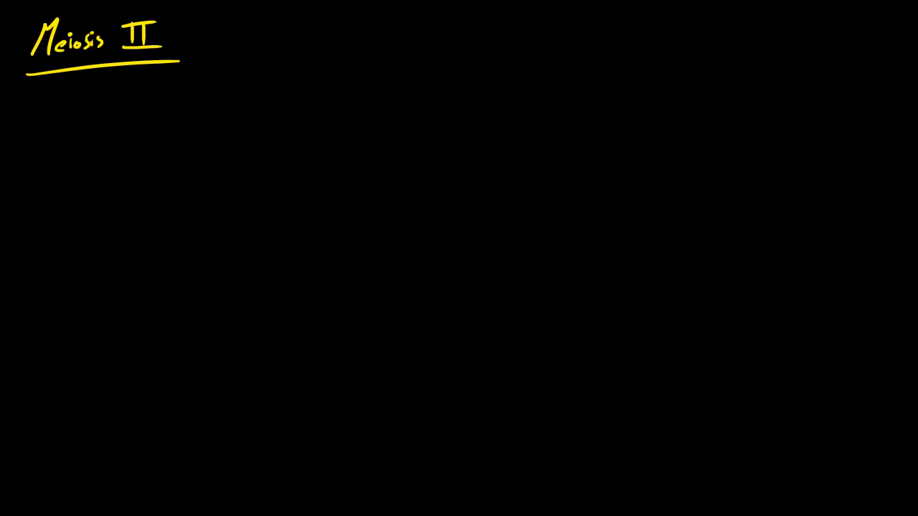
{"action": "mouse_move", "coordinate": [218, 235]}
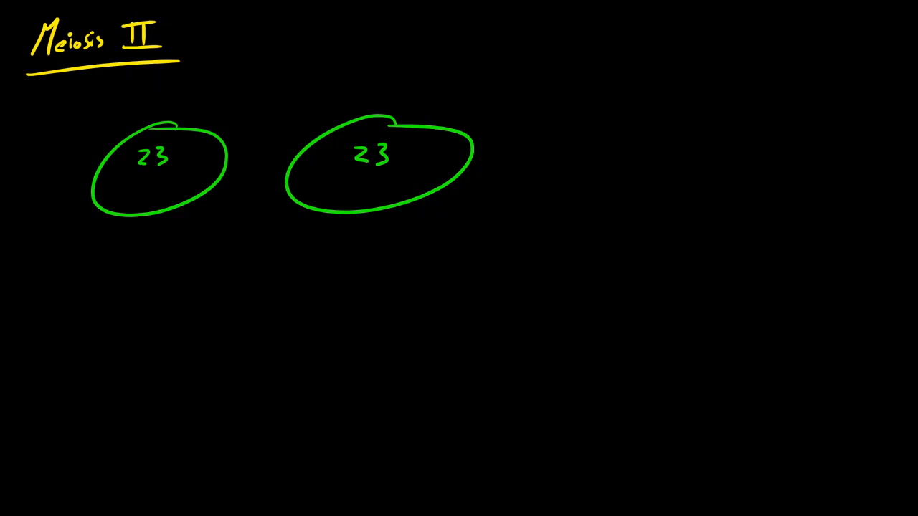
{"action": "mouse_move", "coordinate": [228, 148]}
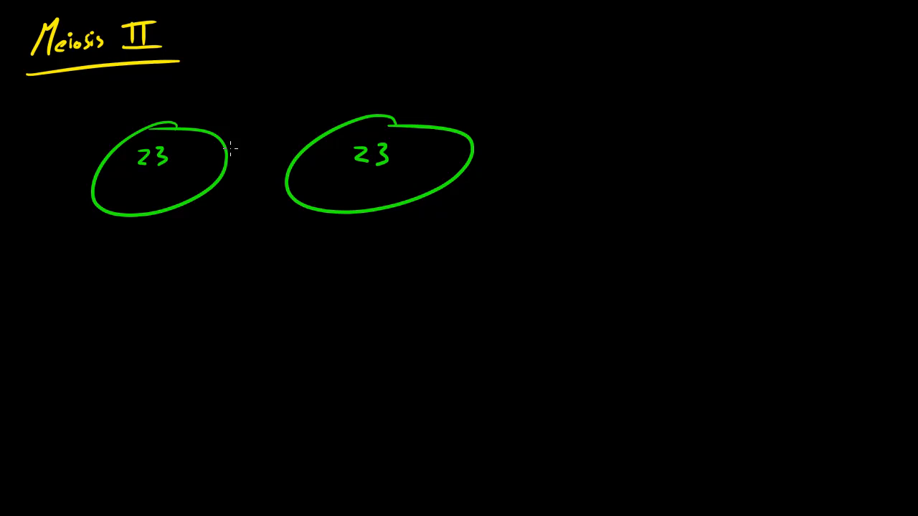
{"action": "mouse_move", "coordinate": [212, 199]}
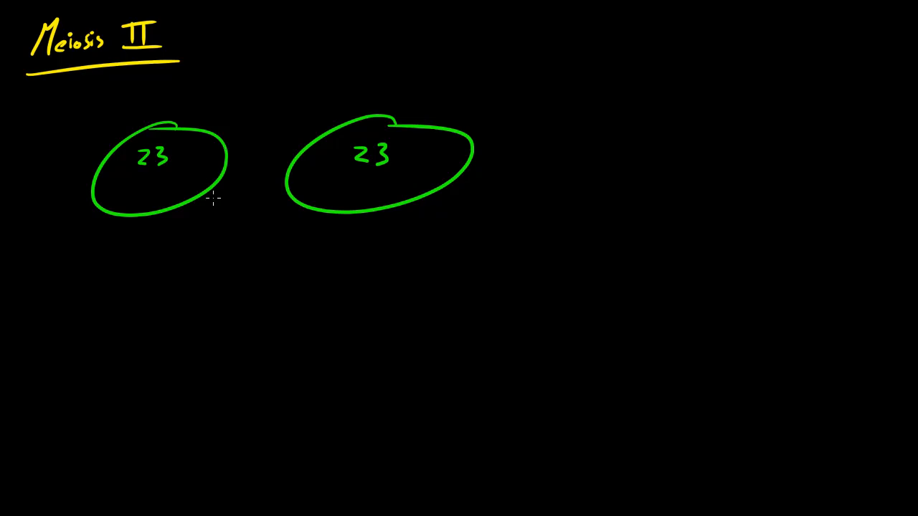
{"action": "mouse_move", "coordinate": [265, 179]}
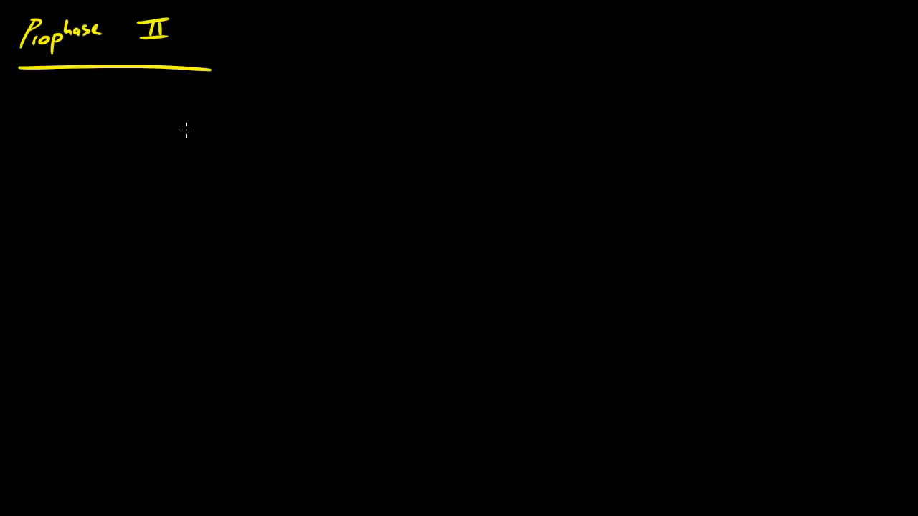
{"action": "mouse_move", "coordinate": [130, 139]}
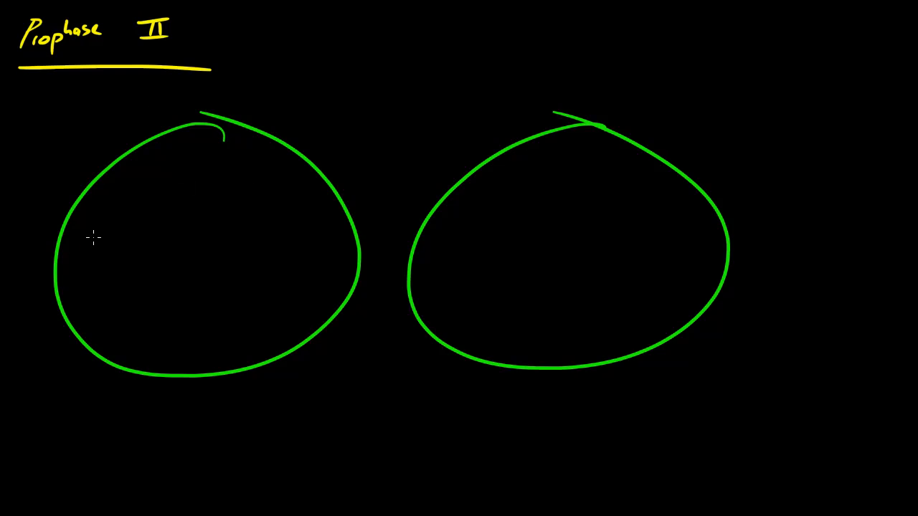
Draw yellow centrosomes with spindle fibres on both cells and the first cell's breaking nuclear envelope.
{"action": "left_click_drag", "start_coordinate": [132, 201], "coordinate": [86, 251]}
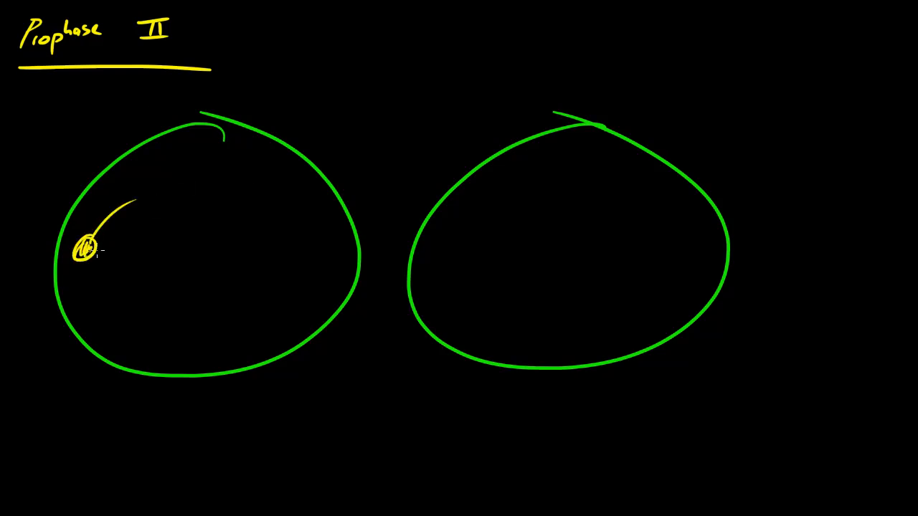
{"action": "left_click_drag", "start_coordinate": [89, 247], "coordinate": [132, 287]}
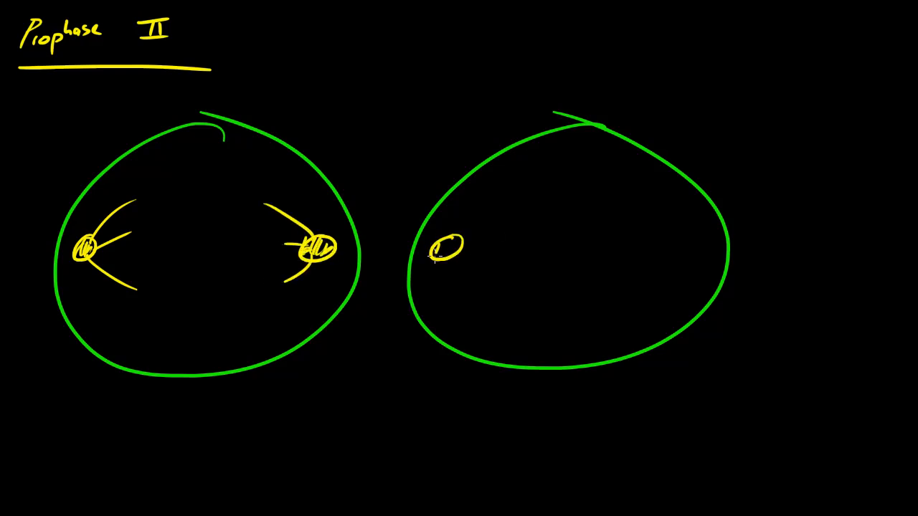
{"action": "left_click_drag", "start_coordinate": [459, 246], "coordinate": [516, 302]}
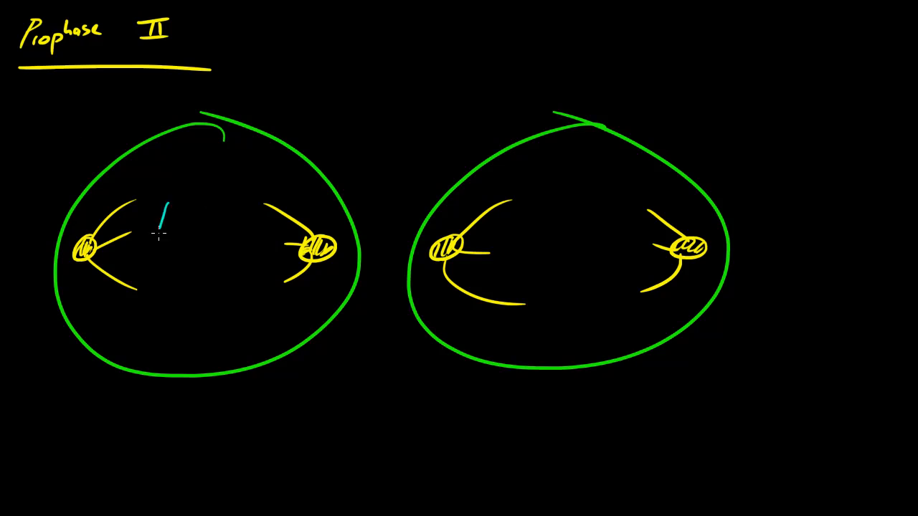
{"action": "left_click_drag", "start_coordinate": [161, 208], "coordinate": [200, 323]}
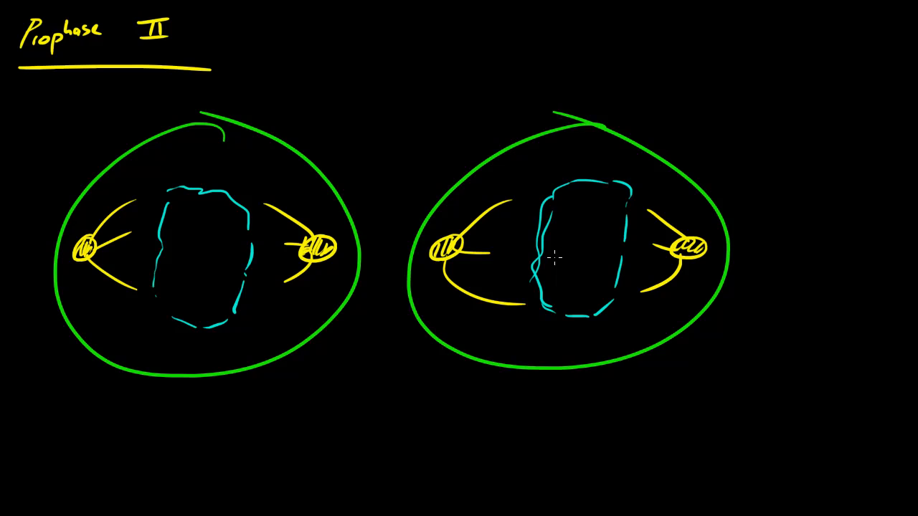
{"action": "mouse_move", "coordinate": [167, 184]}
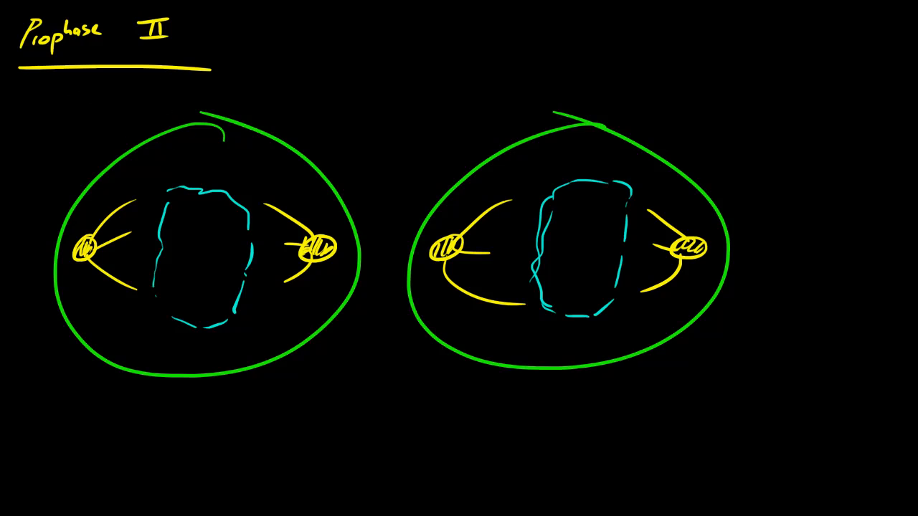
{"action": "mouse_move", "coordinate": [211, 223]}
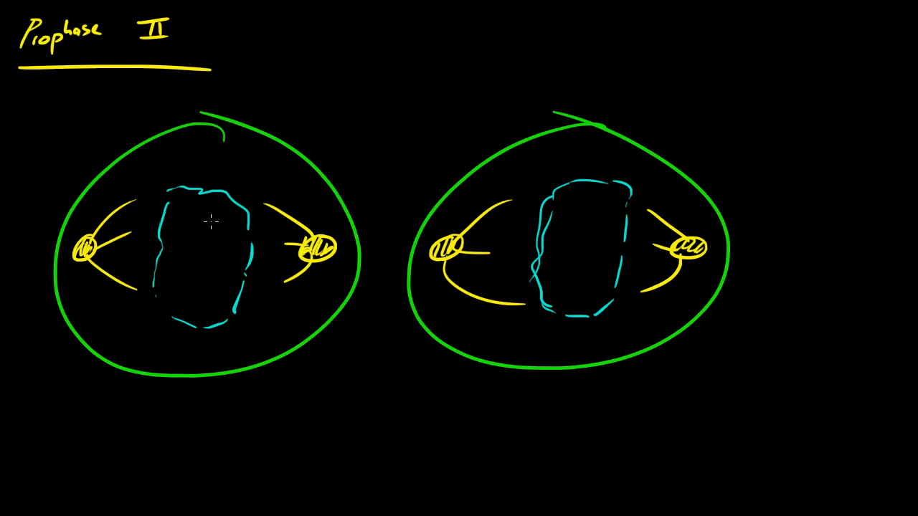
Draw blue chromosomes in both nuclei and a pink arrow pointing up at the first cell.
{"action": "left_click_drag", "start_coordinate": [189, 215], "coordinate": [197, 294]}
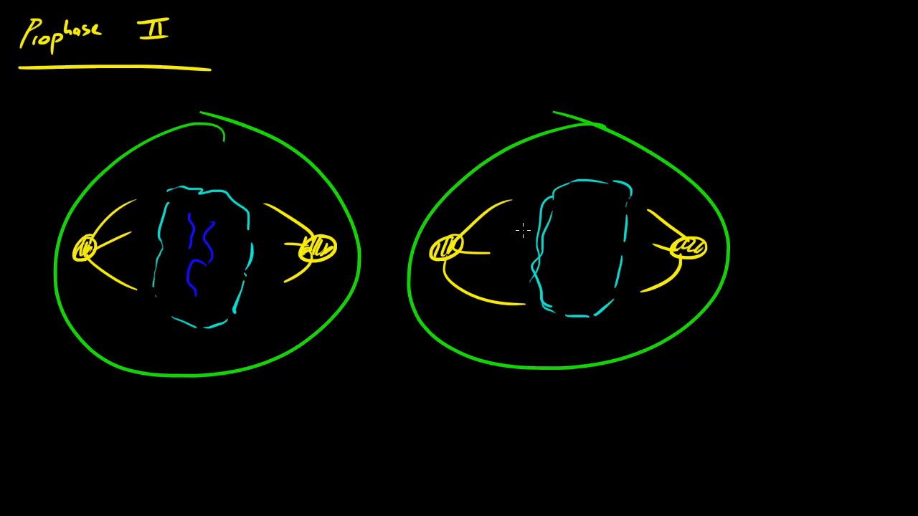
{"action": "left_click_drag", "start_coordinate": [574, 201], "coordinate": [574, 294]}
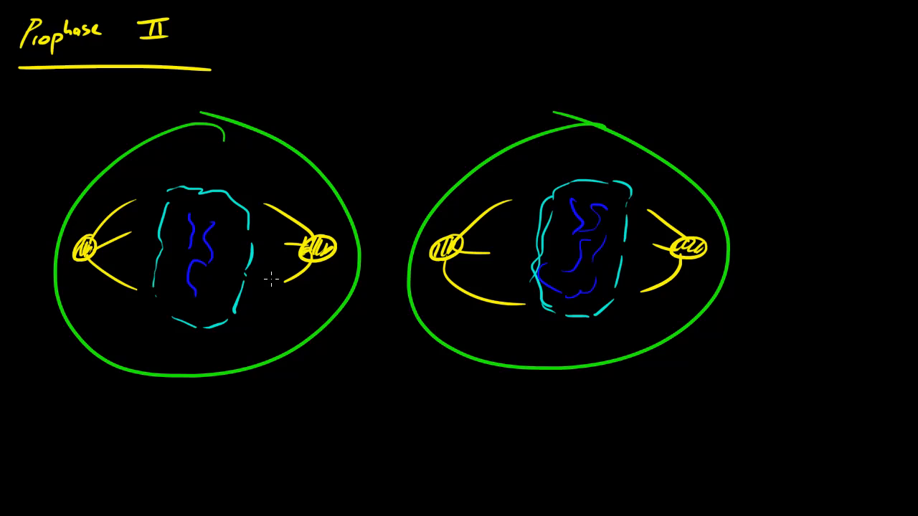
{"action": "mouse_move", "coordinate": [309, 203]}
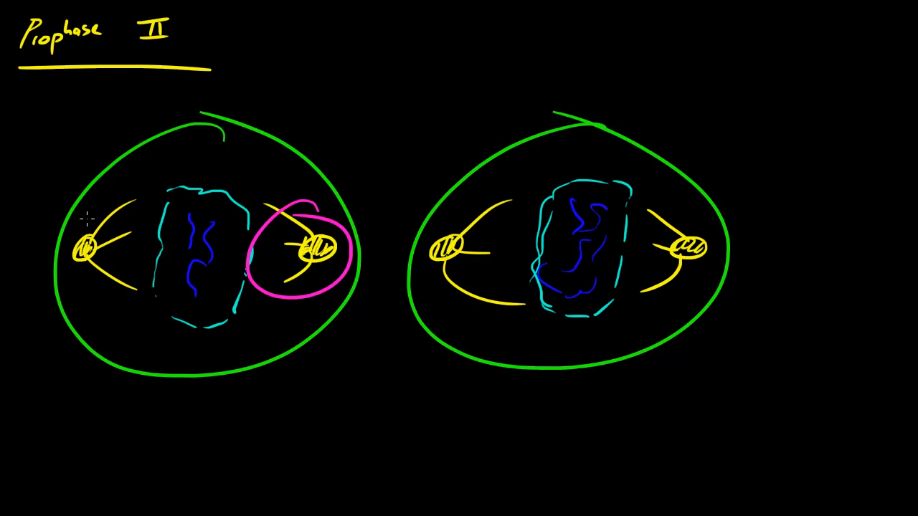
{"action": "left_click_drag", "start_coordinate": [212, 473], "coordinate": [212, 352]}
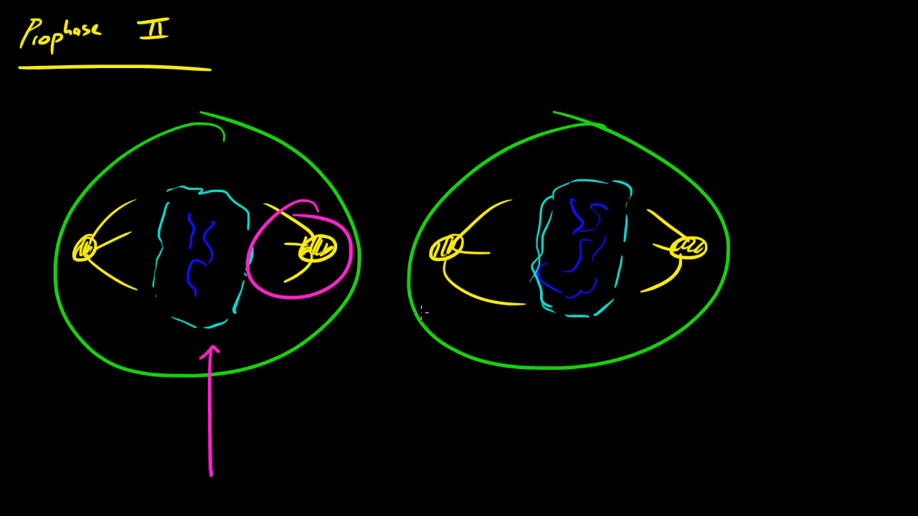
{"action": "mouse_move", "coordinate": [462, 318]}
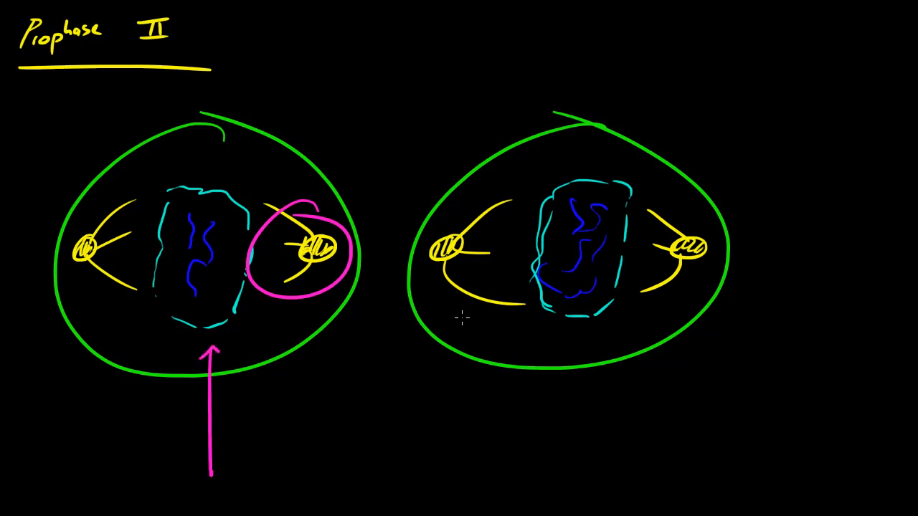